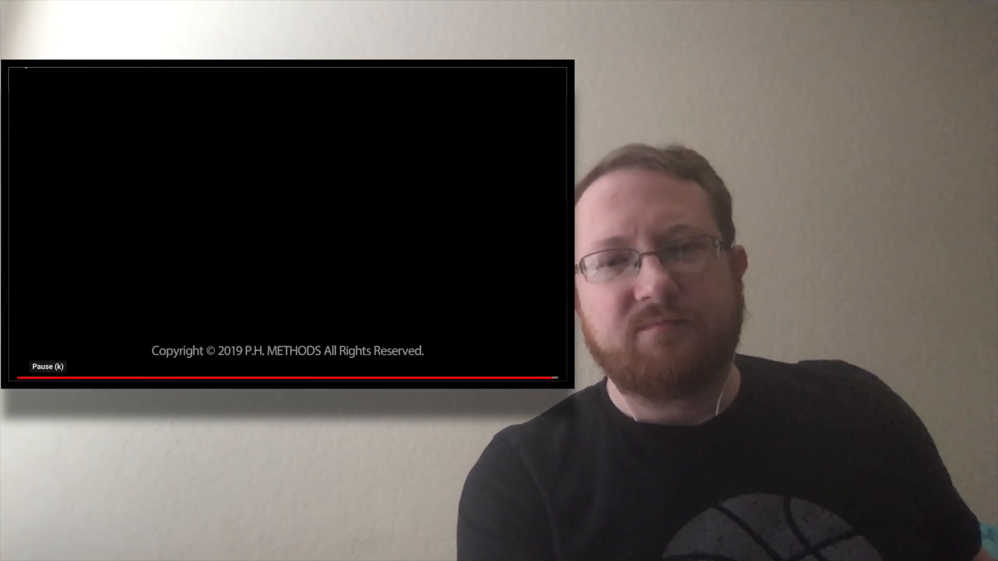
Pause the P.H. Methods video on its ending black copyright screen
left_click(18, 381)
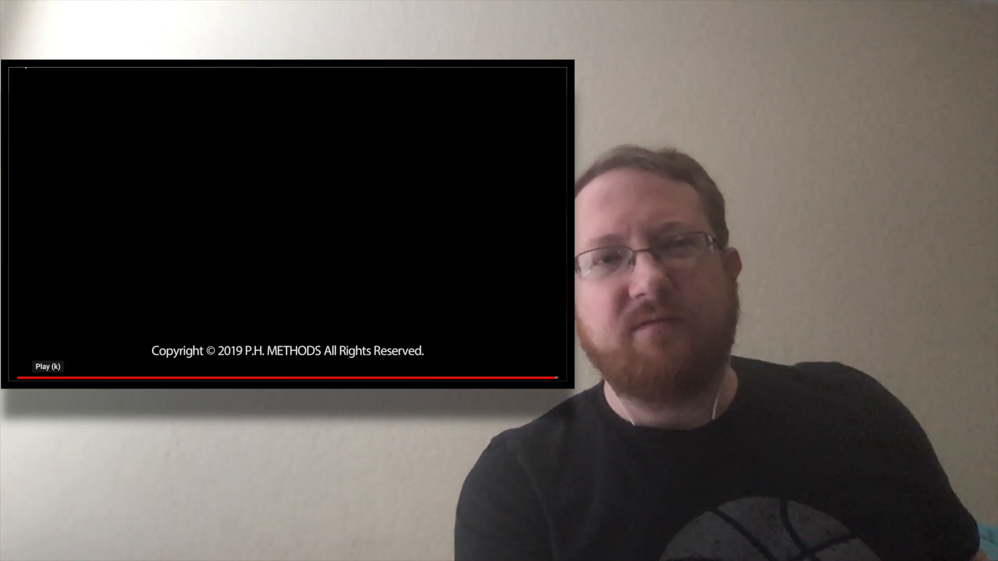